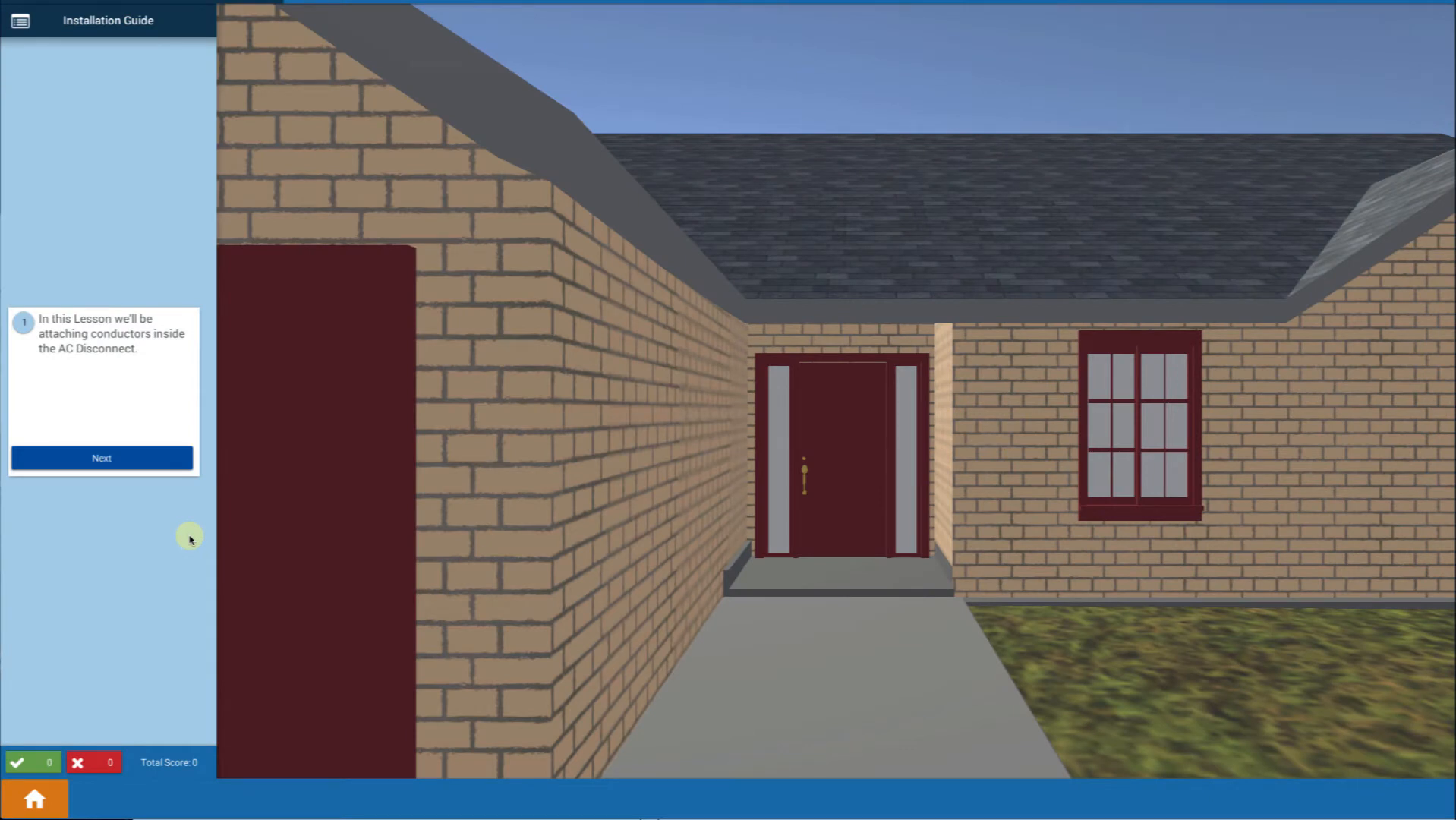
{"action": "mouse_move", "coordinate": [132, 416]}
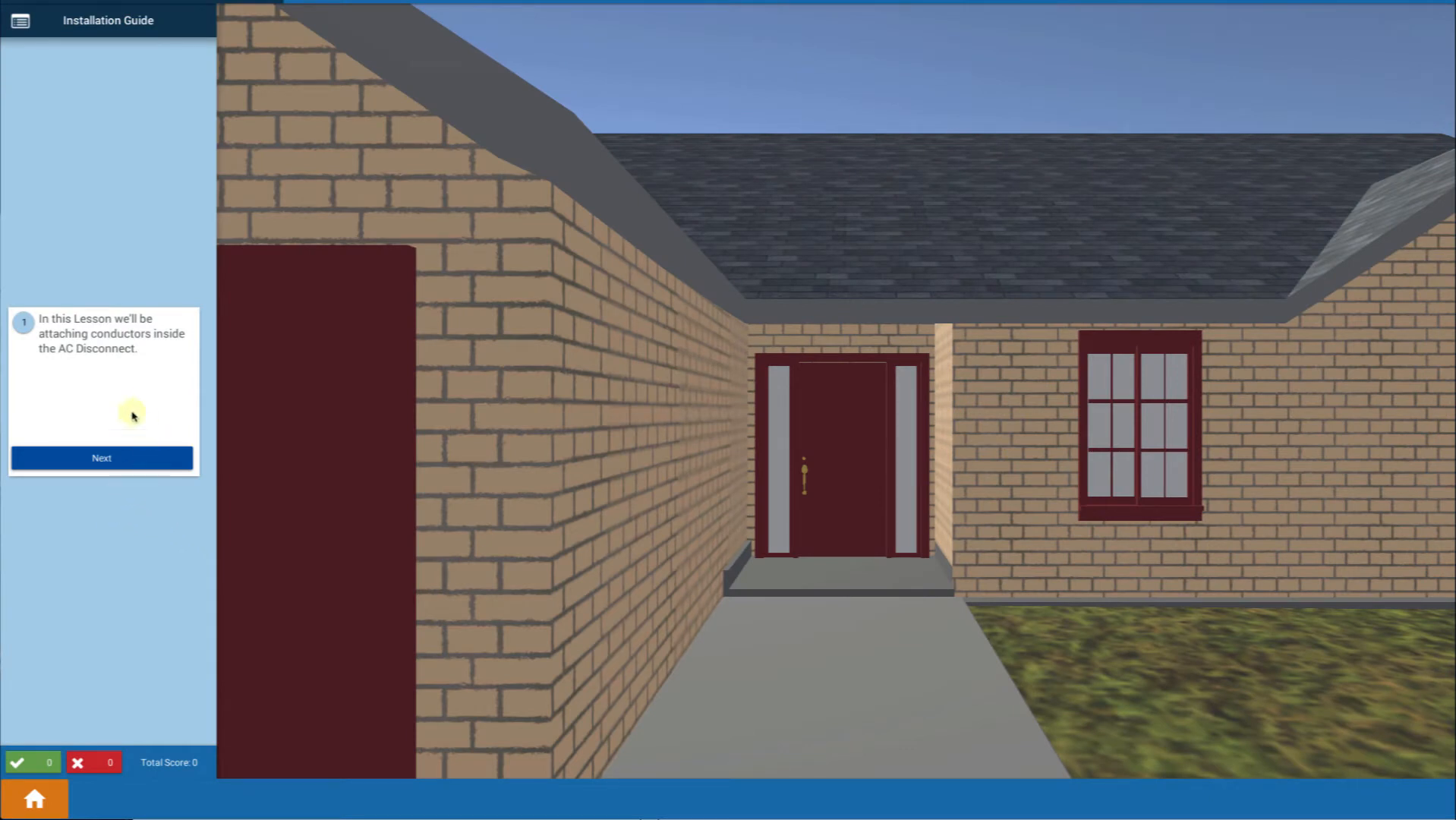
Leave the lesson intro for the AC disconnect's eight-end wire-stripping step.
{"action": "left_click", "coordinate": [101, 457]}
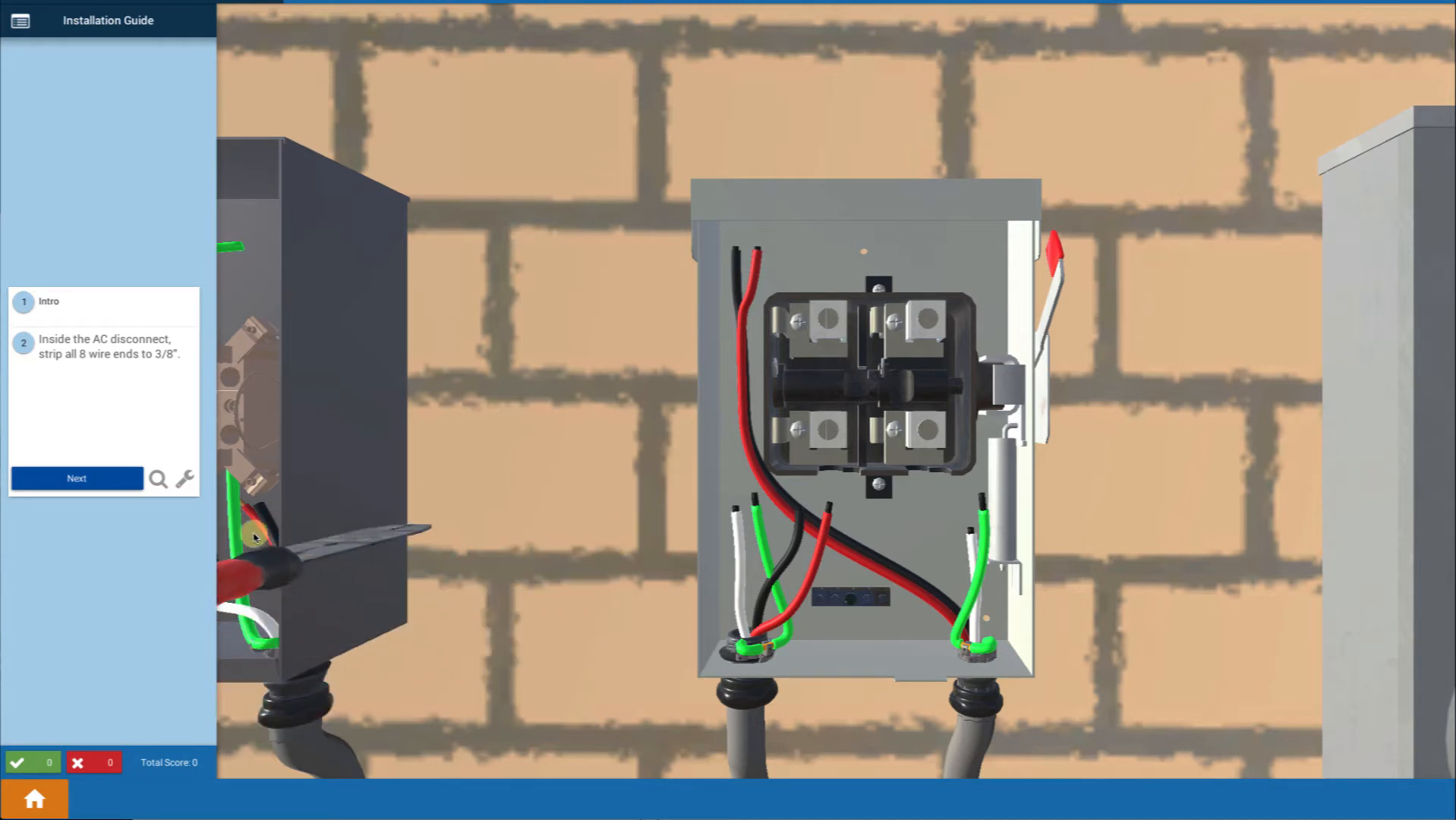
Confirm the eight stripped wire ends, loosened set screws and bottom-terminal wires.
{"action": "left_click", "coordinate": [78, 479]}
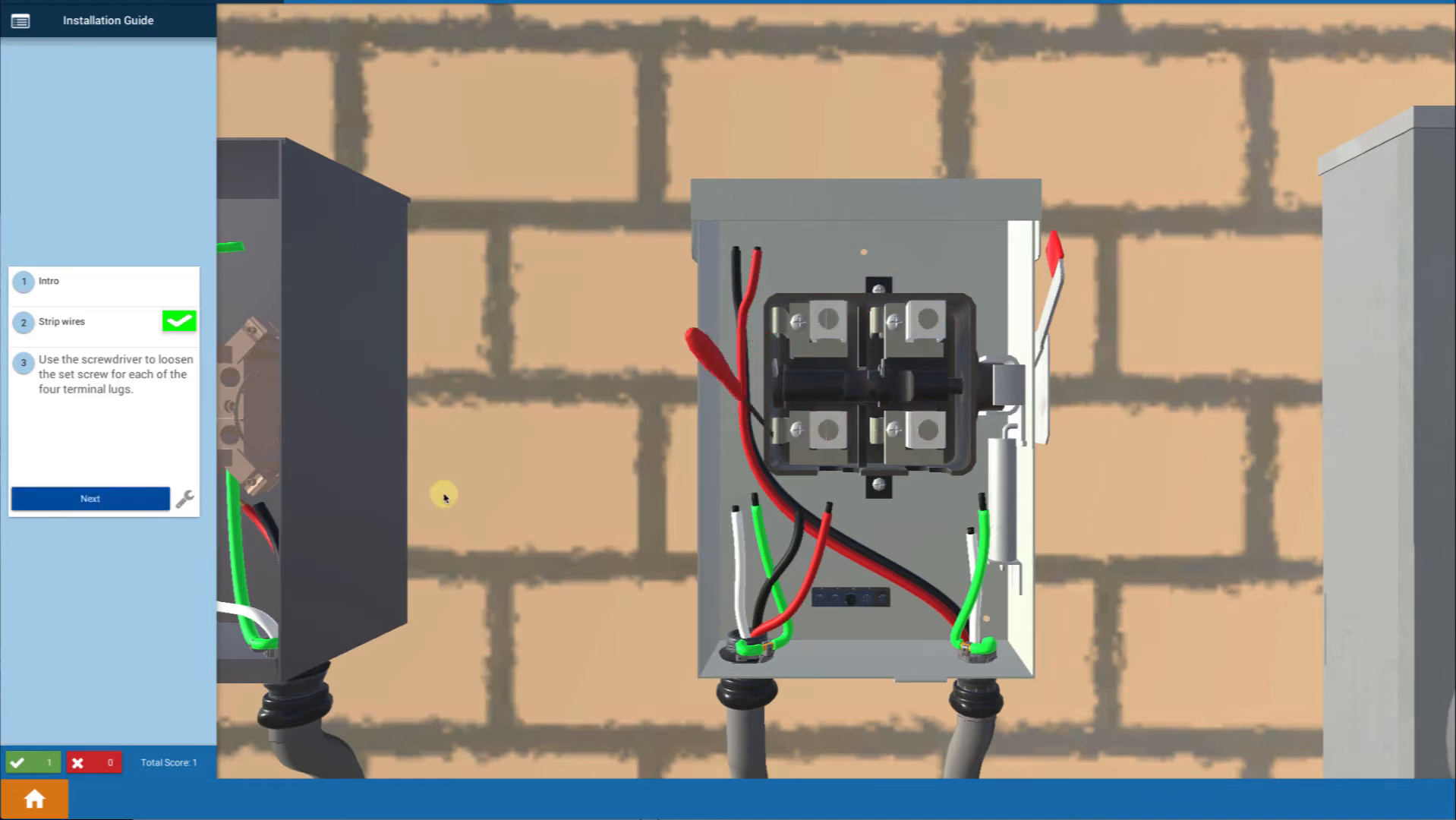
{"action": "left_click", "coordinate": [91, 498]}
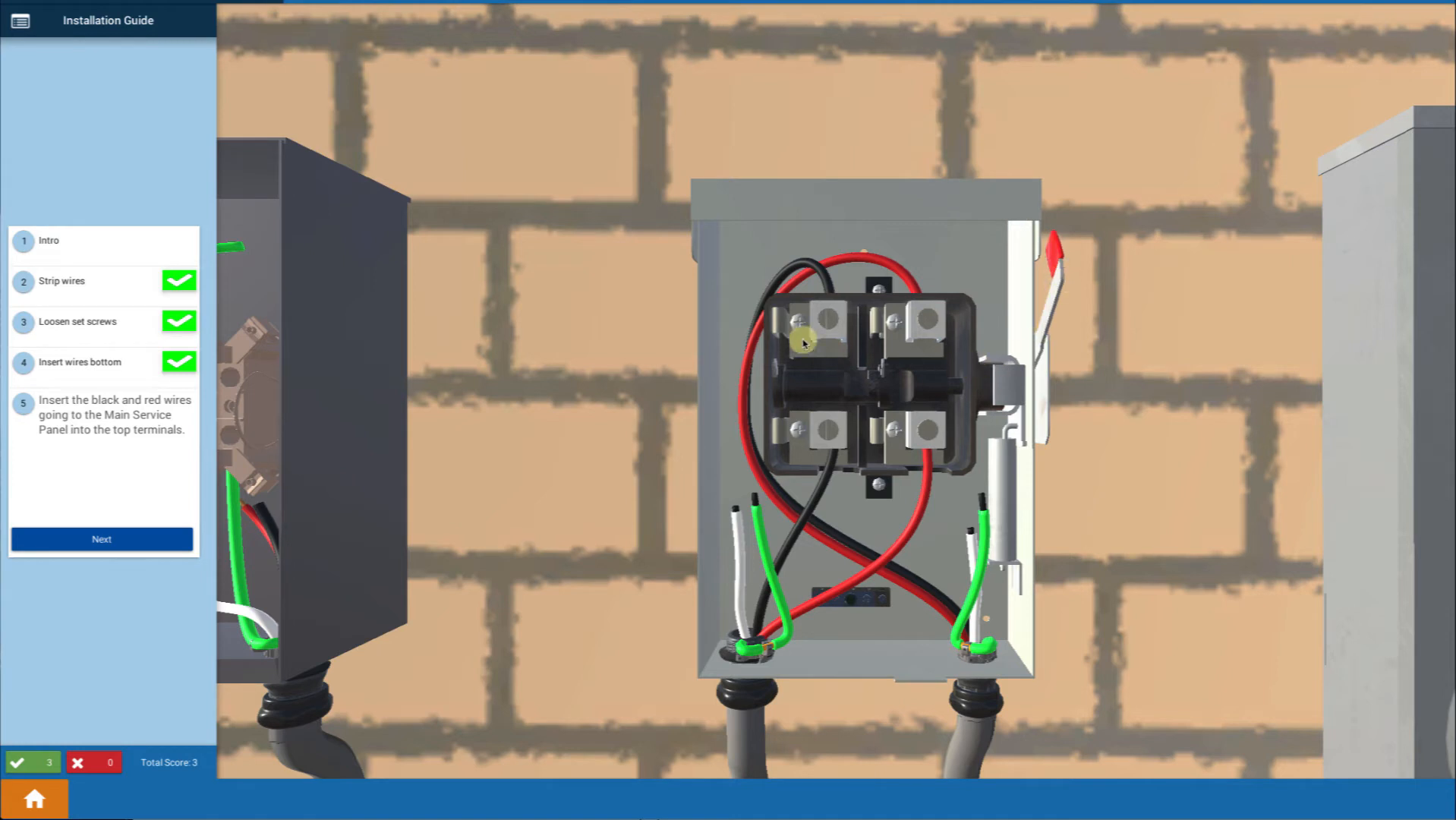
{"action": "mouse_move", "coordinate": [1277, 334]}
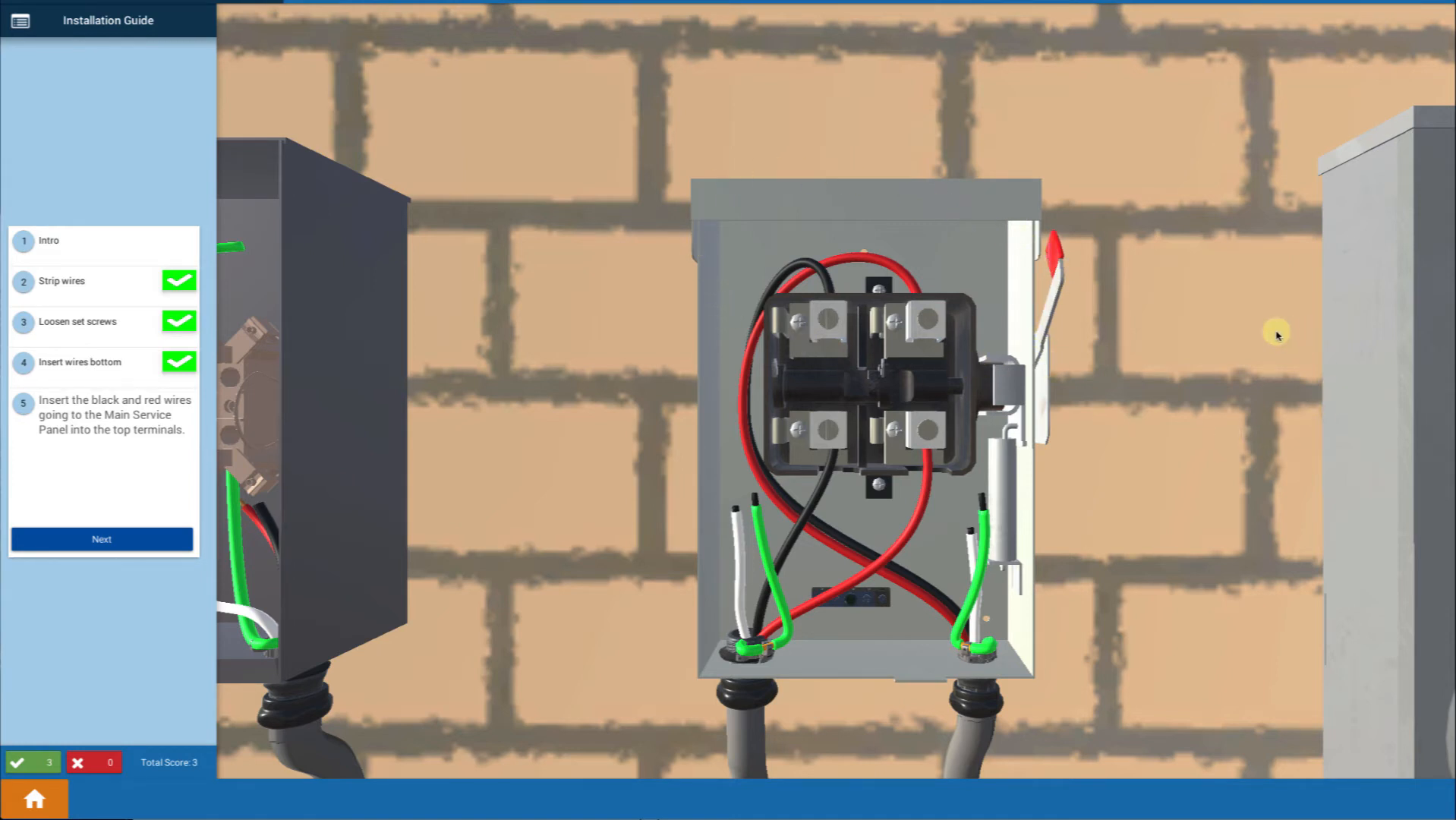
{"action": "mouse_move", "coordinate": [1287, 472]}
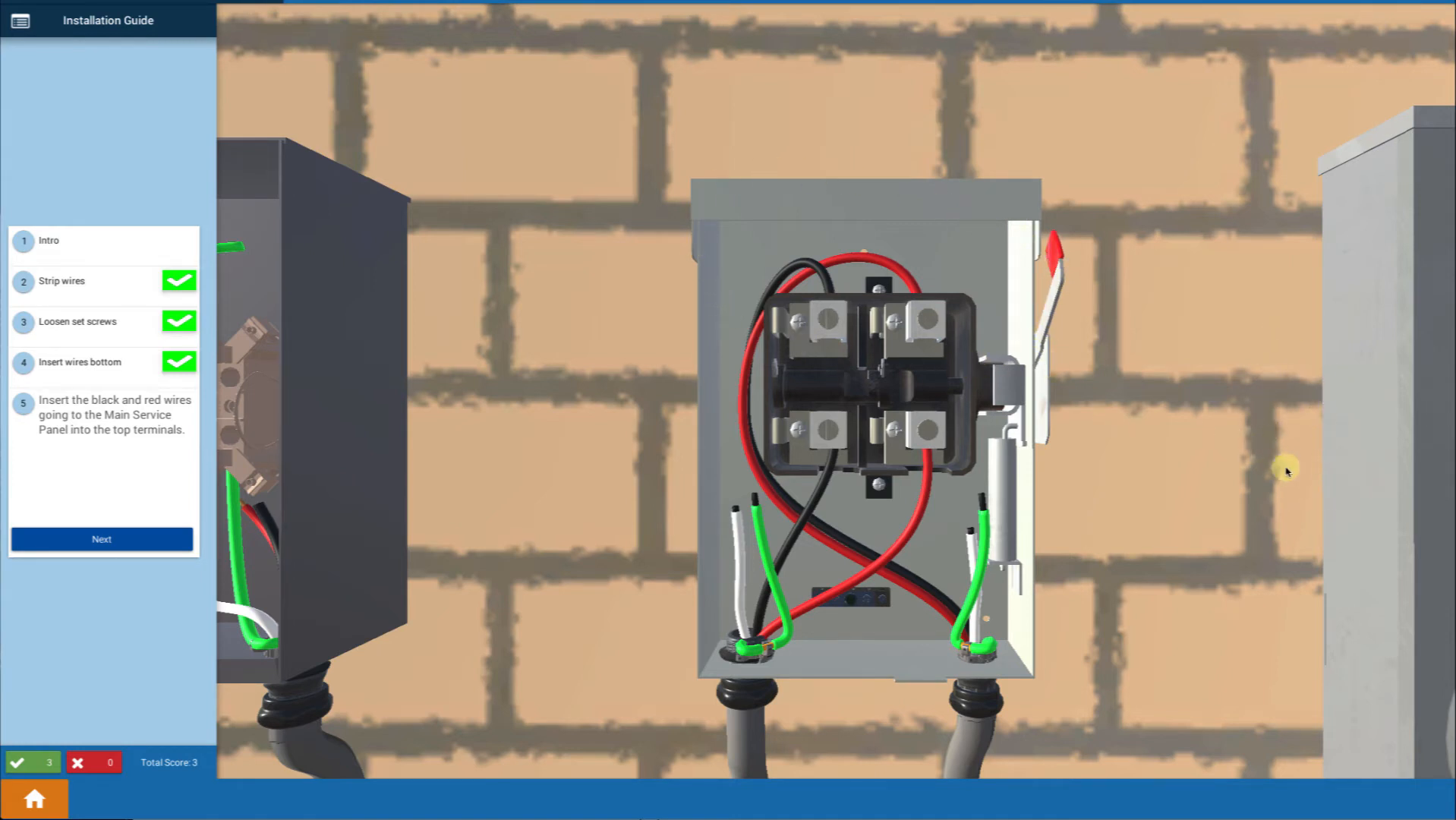
{"action": "mouse_move", "coordinate": [921, 263]}
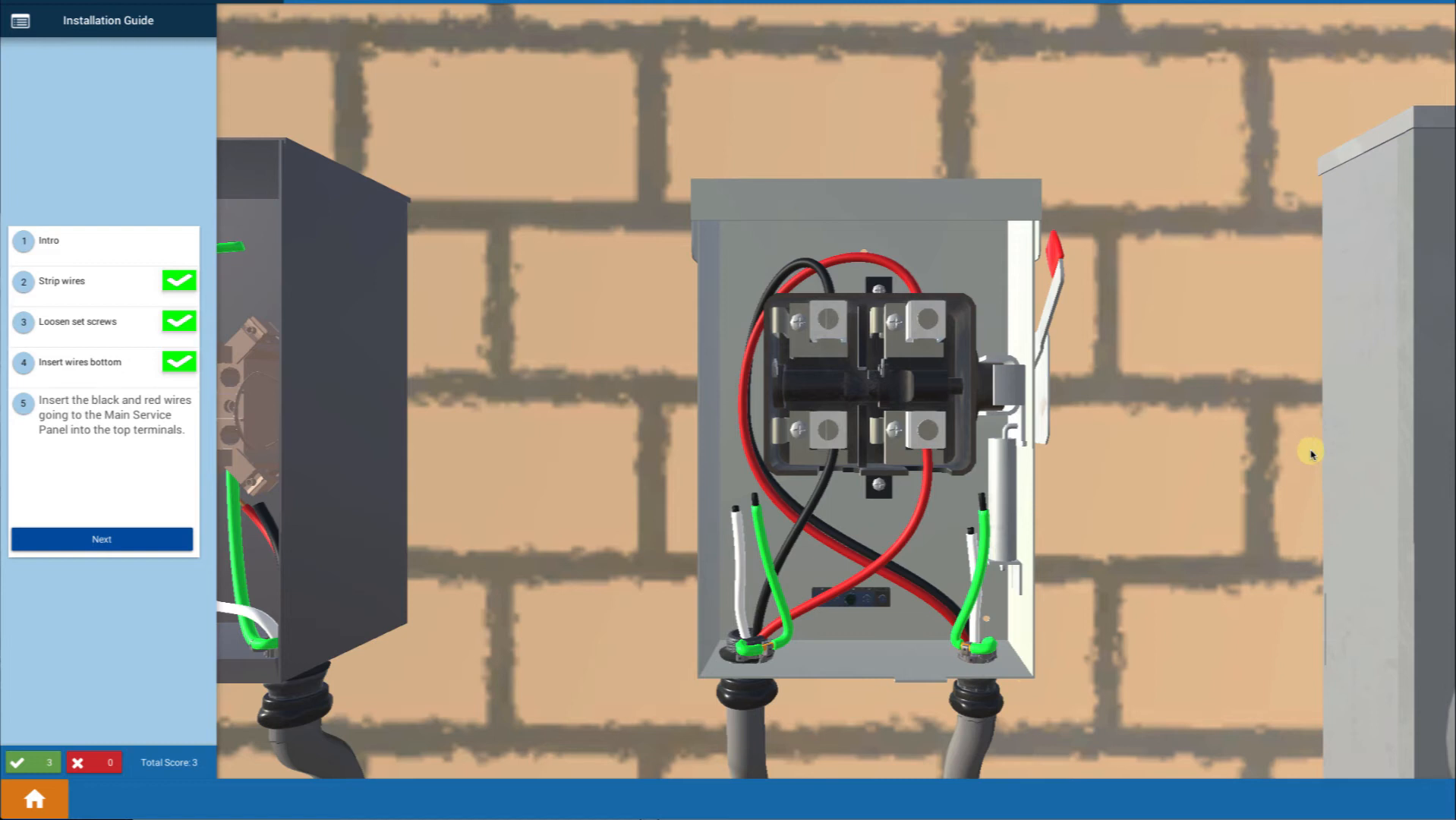
{"action": "mouse_move", "coordinate": [935, 282]}
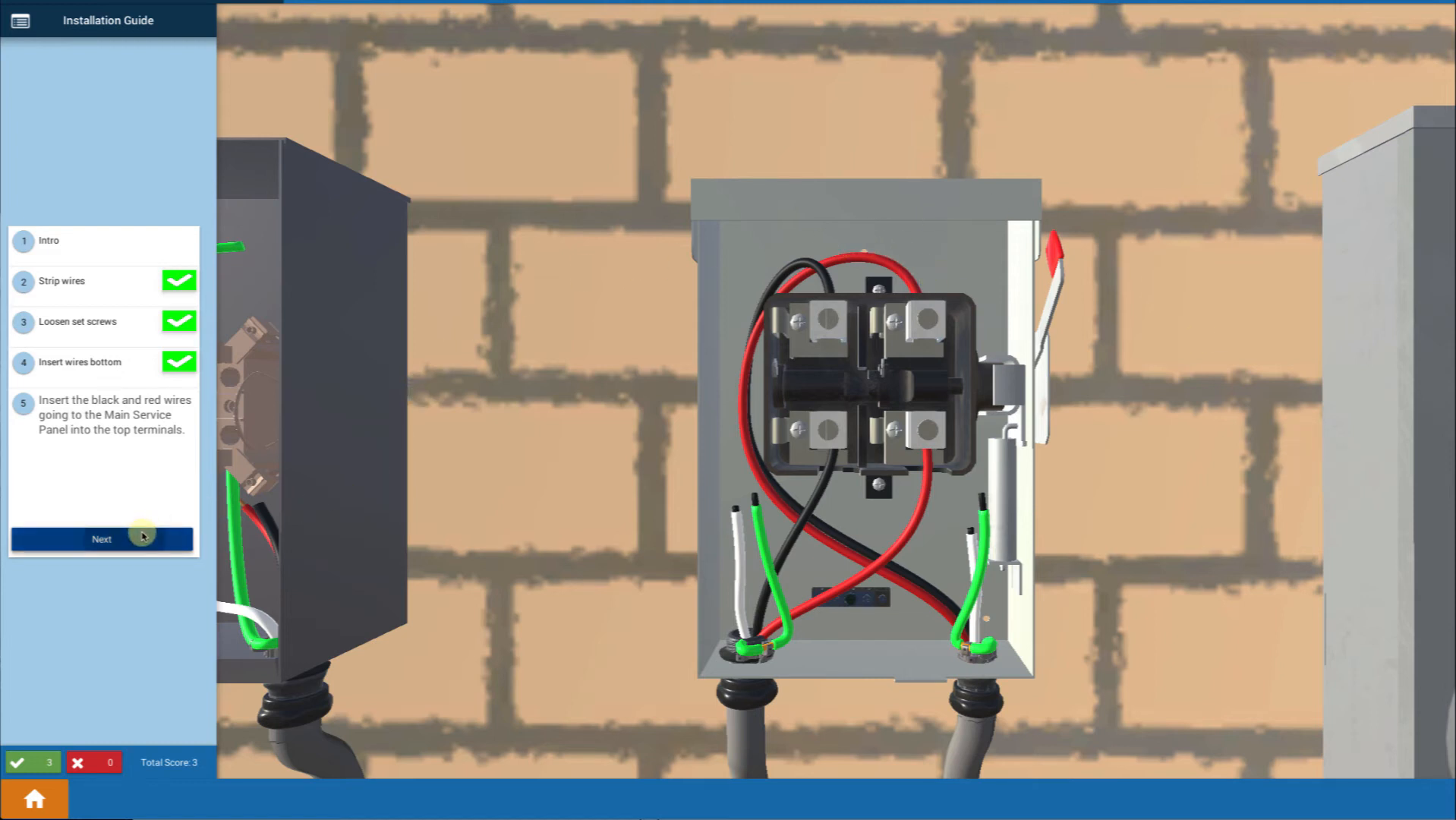
Confirm the black and red Main Service Panel wires are in the top terminals.
{"action": "left_click", "coordinate": [103, 538]}
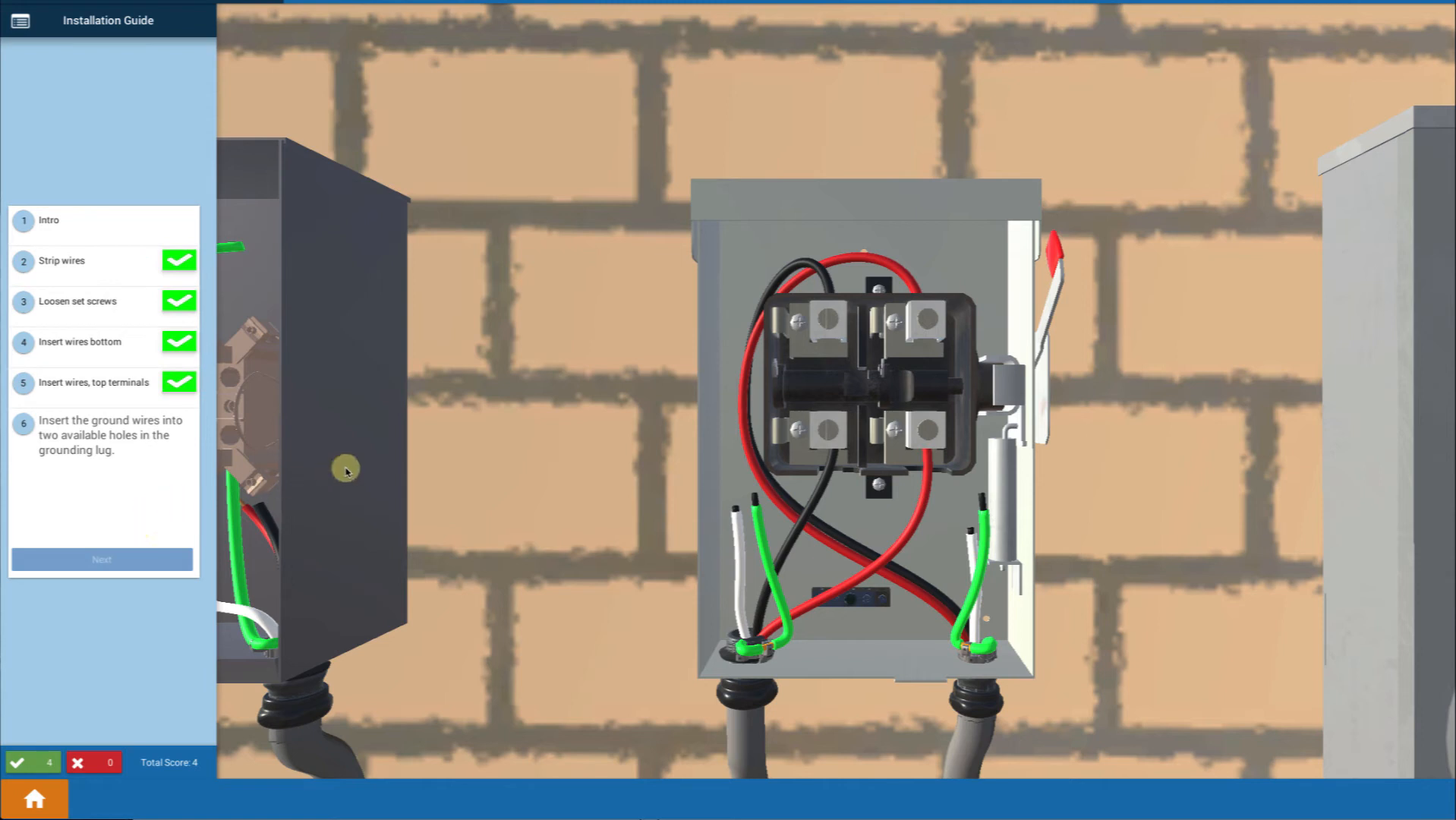
{"action": "mouse_move", "coordinate": [930, 568]}
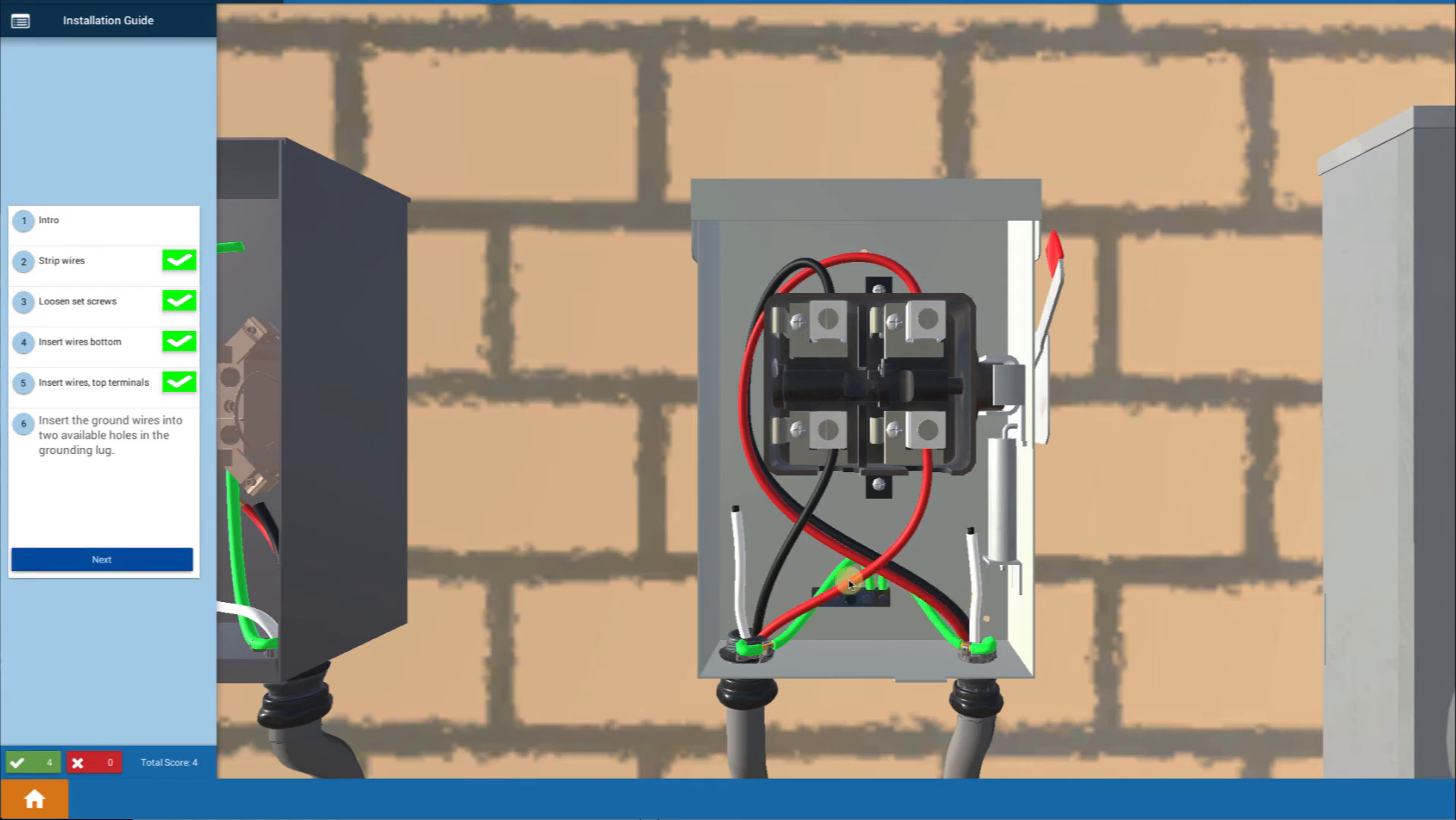
Confirm the green grounds are in the grounding lug, moving on to tightening.
{"action": "left_click", "coordinate": [101, 559]}
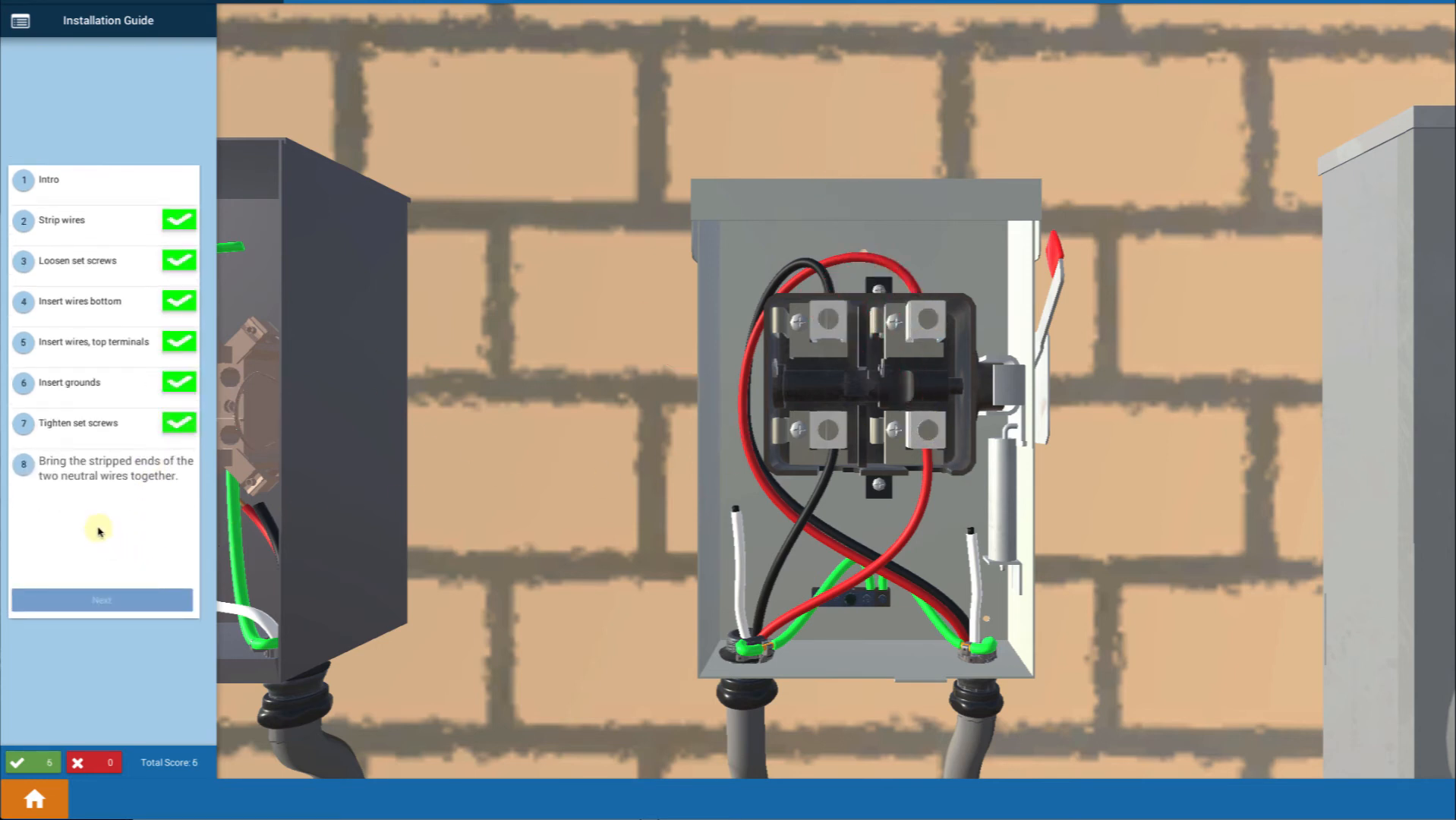
{"action": "mouse_move", "coordinate": [462, 540]}
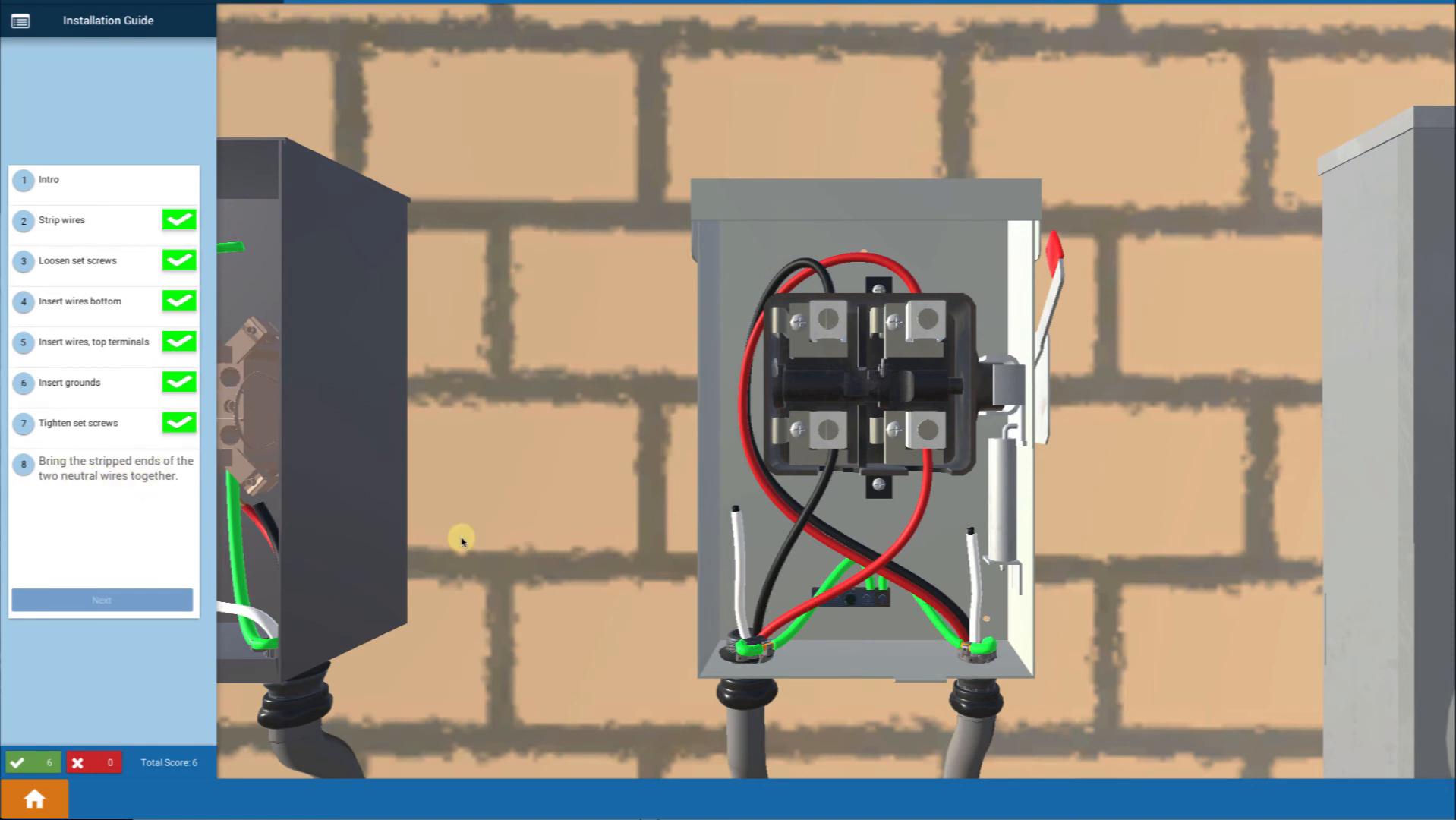
{"action": "mouse_move", "coordinate": [1051, 698]}
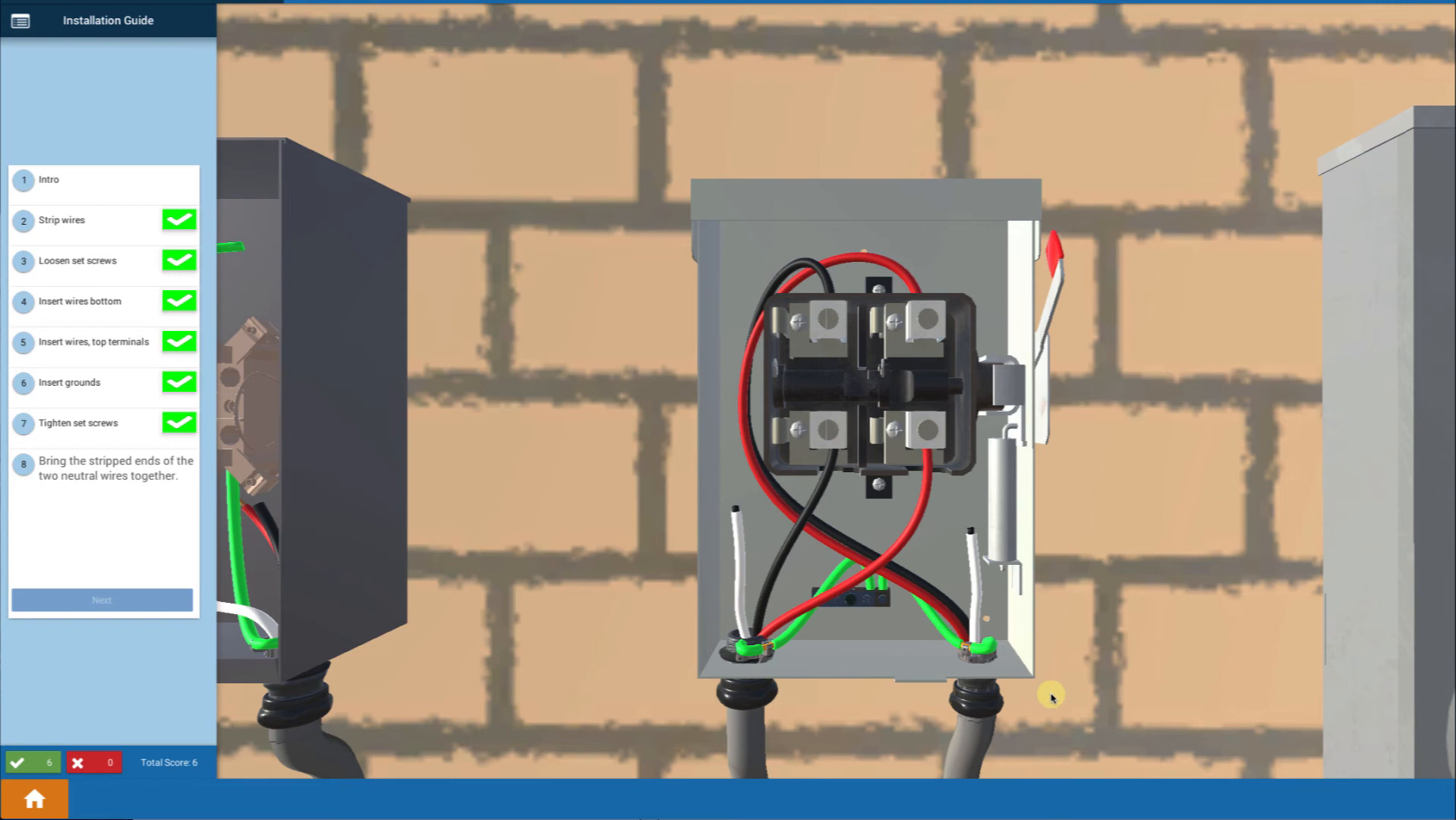
{"action": "mouse_move", "coordinate": [771, 550]}
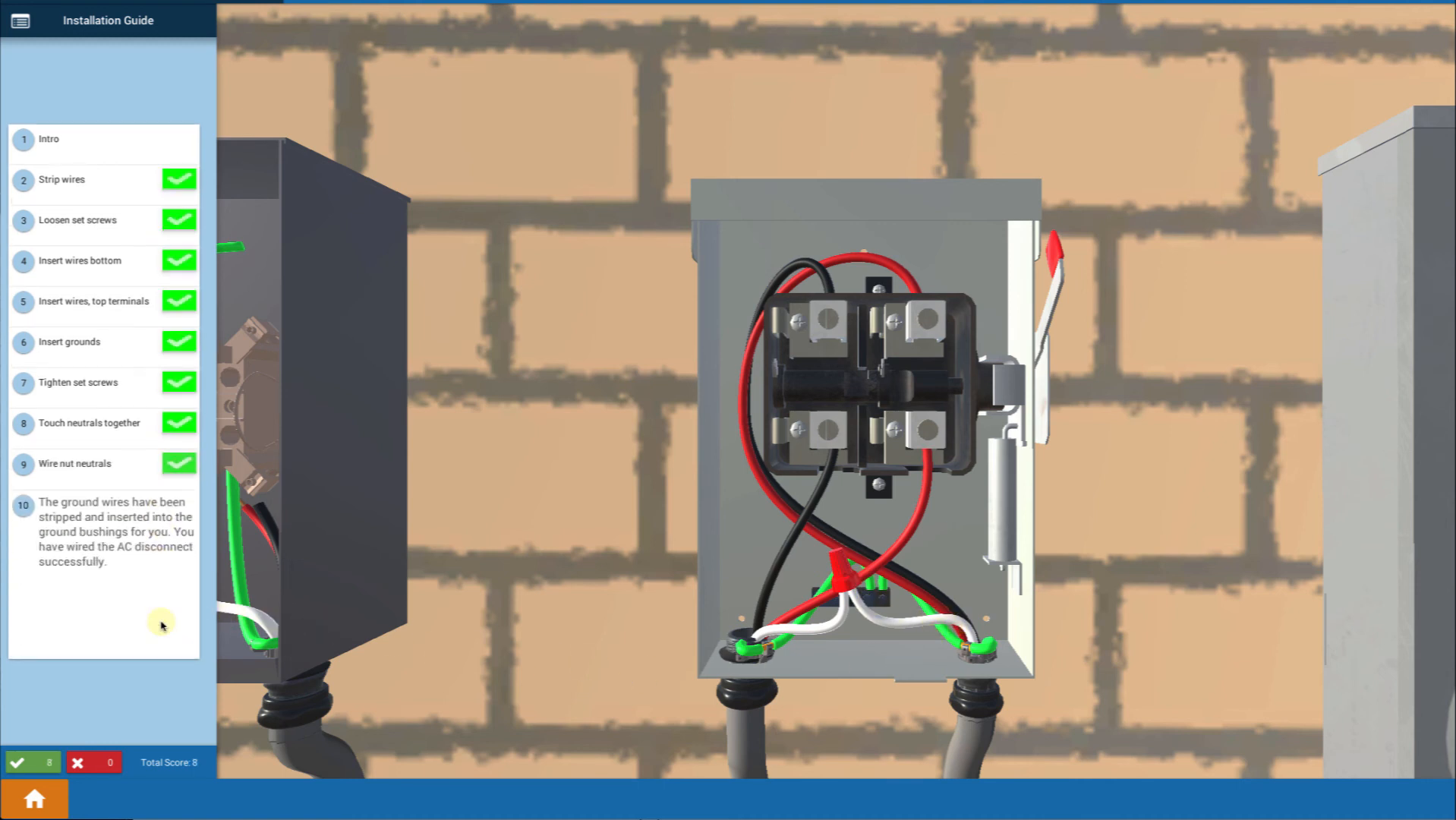
{"action": "mouse_move", "coordinate": [530, 642]}
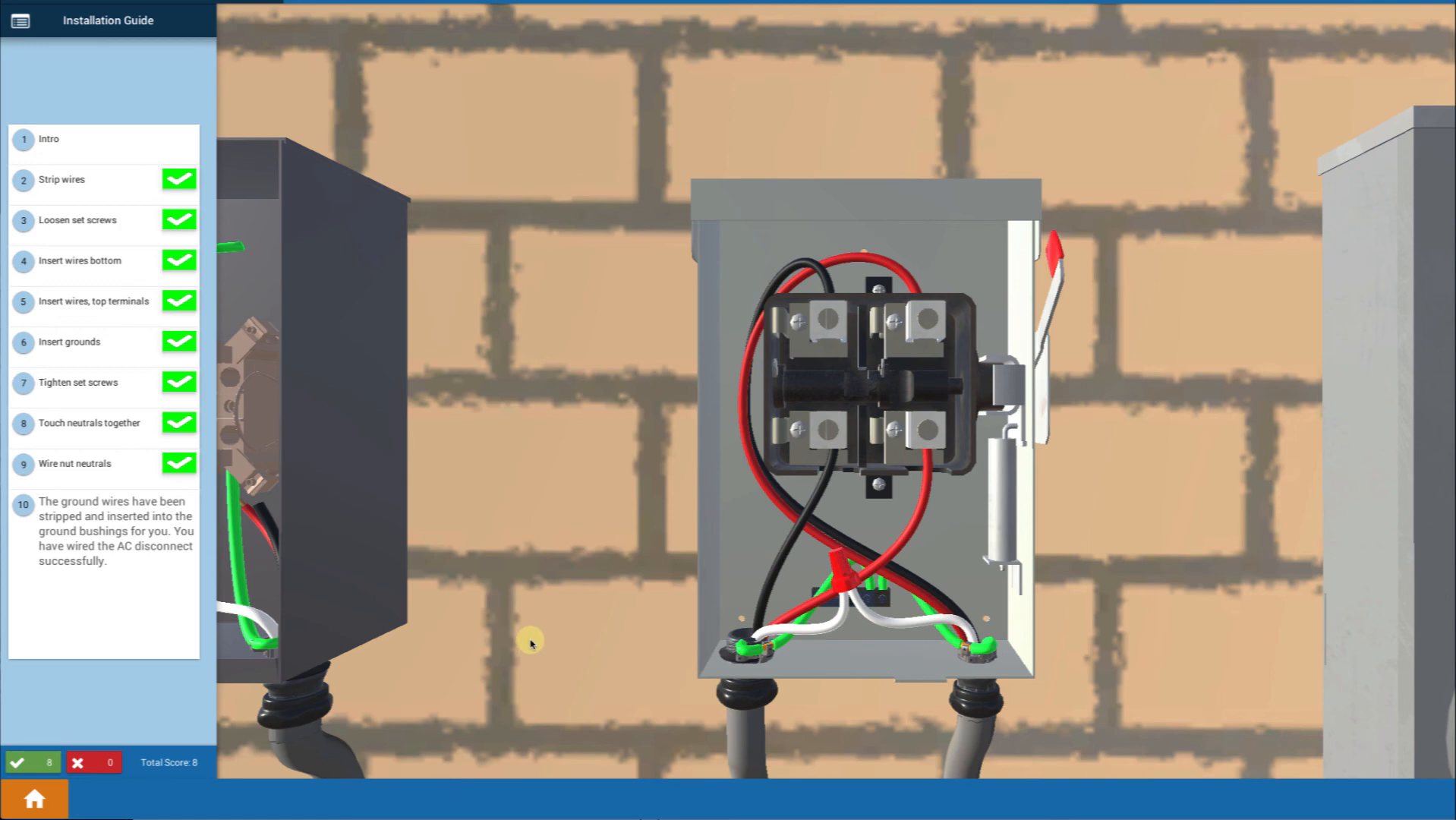